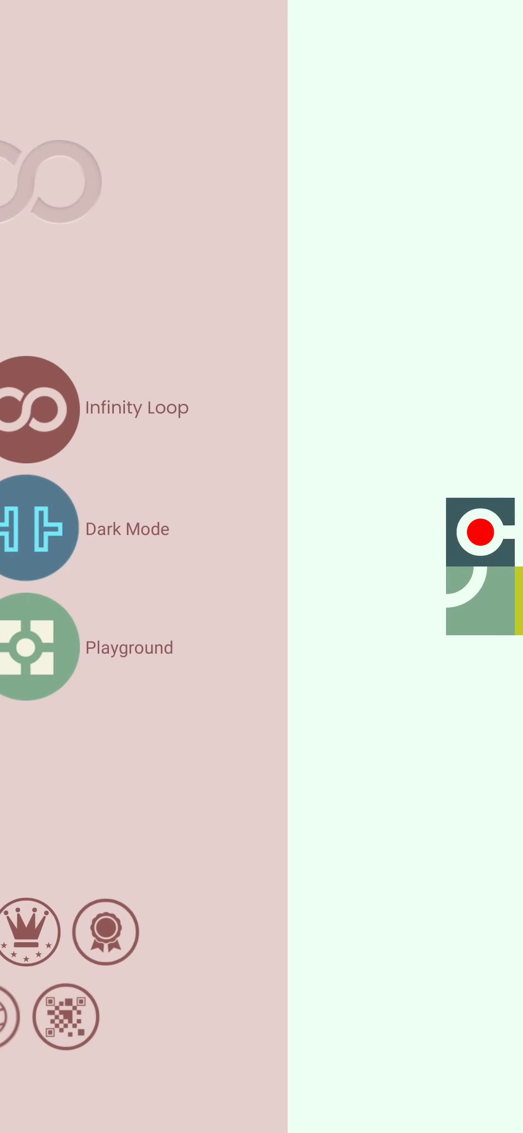
- Close the game-mode drawer and return to the level #2 puzzle board
{"action": "left_click", "coordinate": [40, 647]}
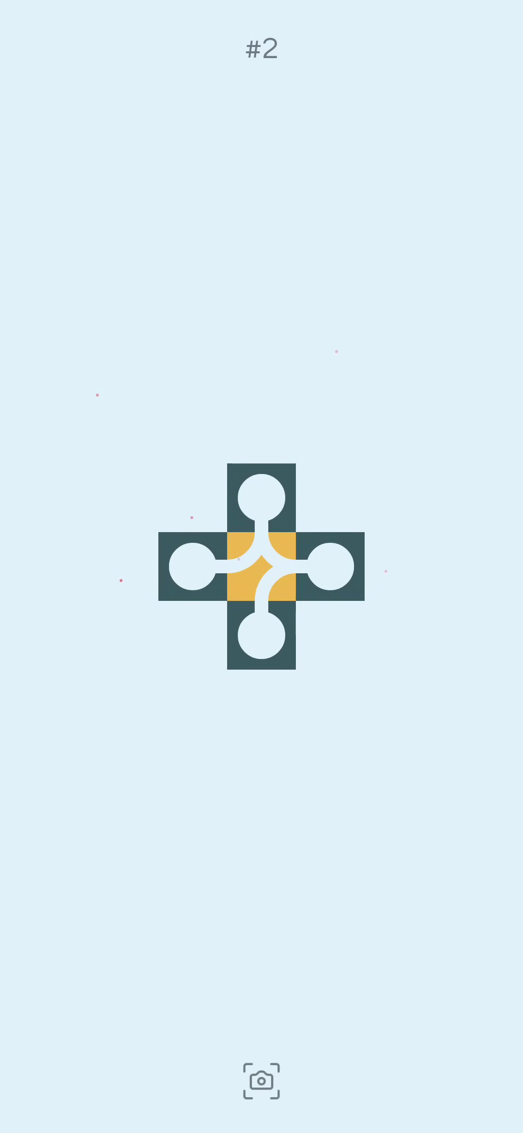